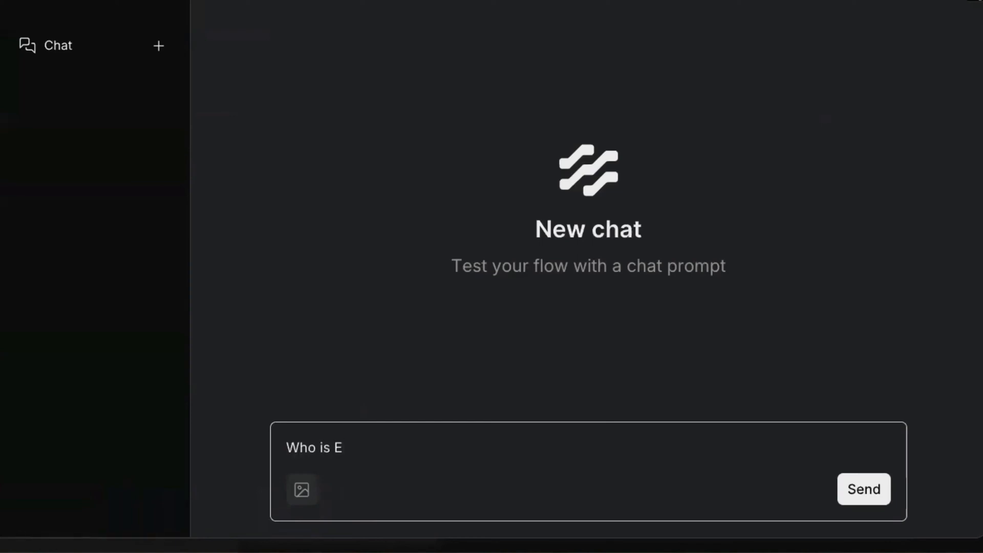
# Step: Send 'Who is Enrico Fermi?' to the chatbot in the playground
pyautogui.write('nrico Fer')
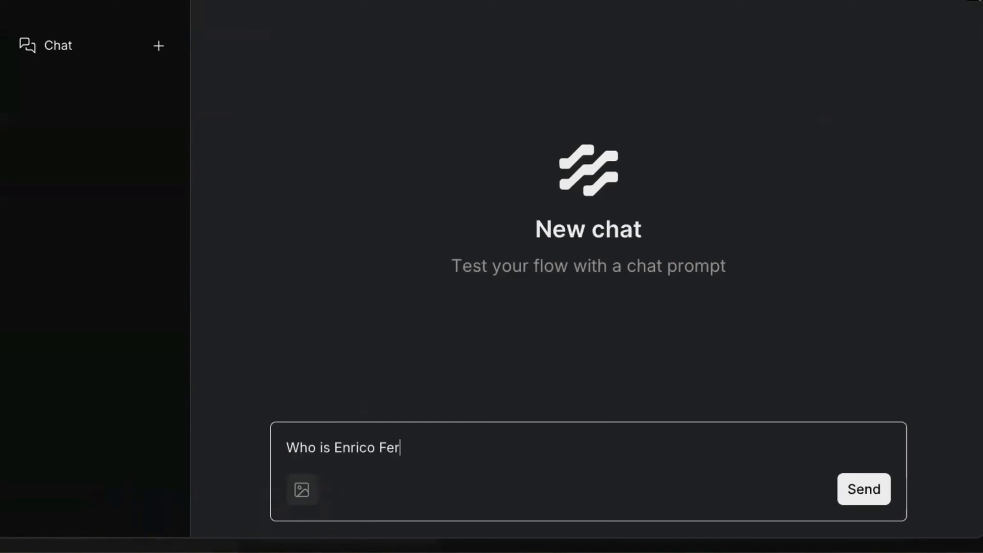
pyautogui.write('mi?')
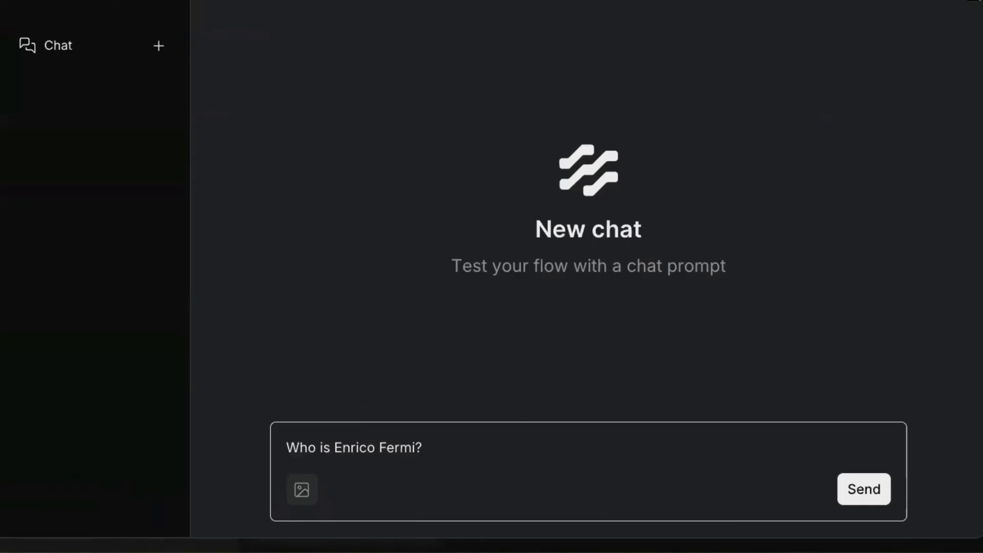
pyautogui.click(863, 488)
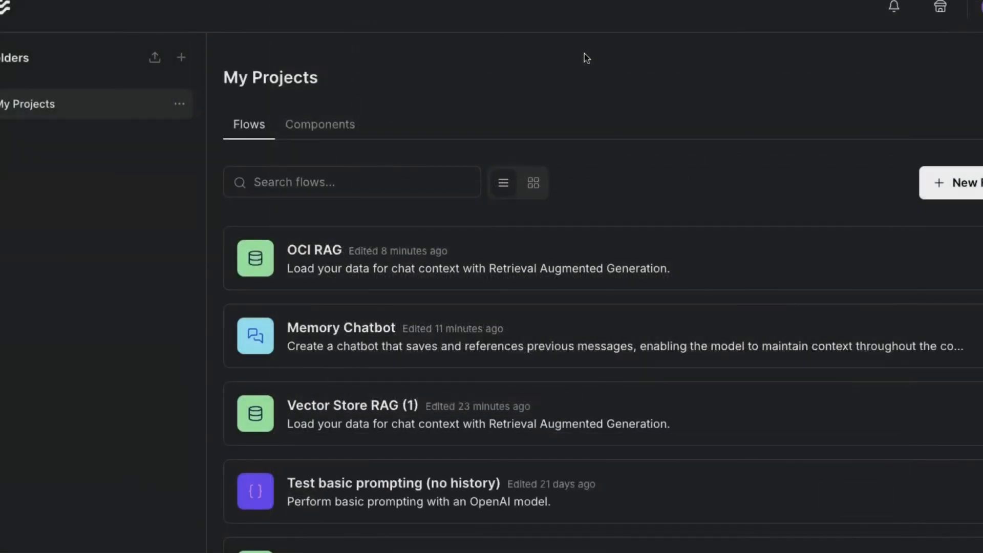
# Step: Open a saved flow from the My Projects list
pyautogui.click(341, 337)
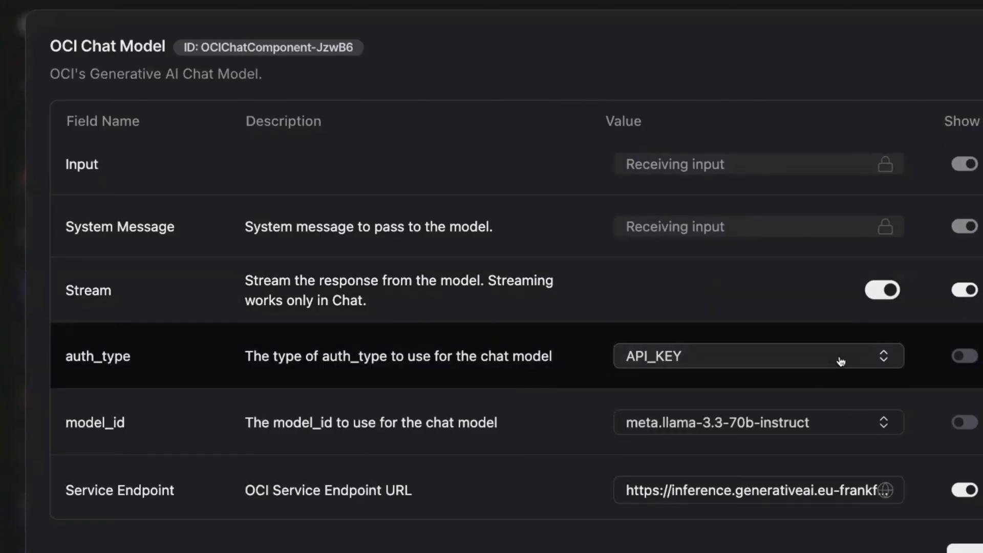
# Step: Show the auth_type options API_KEY and RESOURCE_PRINCIPAL, then close them unchanged
pyautogui.click(757, 355)
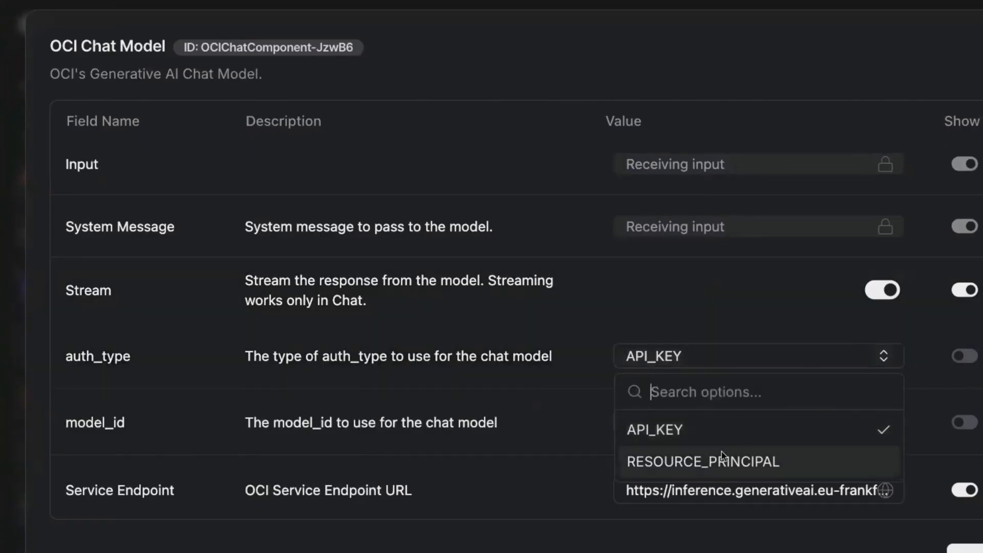
pyautogui.moveTo(600, 315)
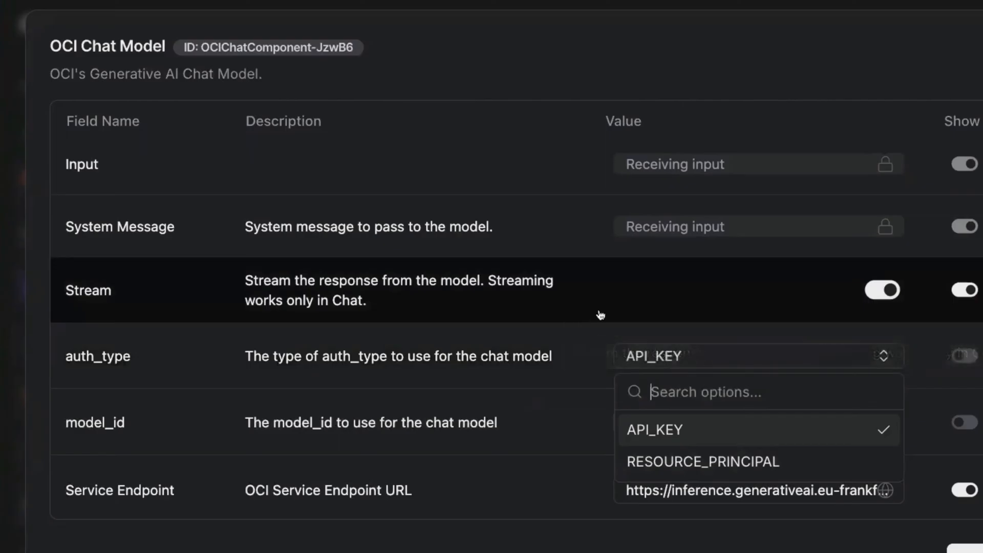
pyautogui.click(654, 430)
pyautogui.write('Who')
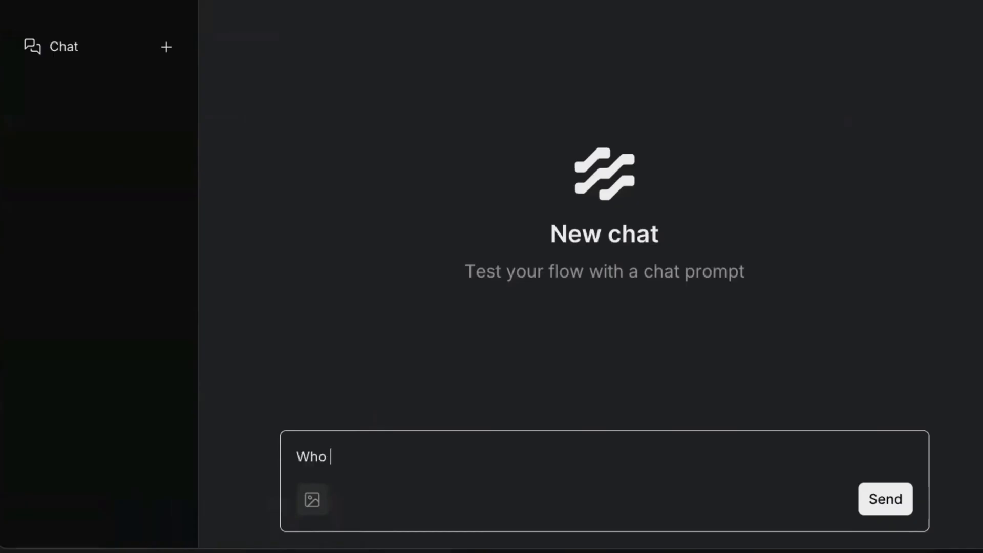
# Step: Send the Enrico Fermi question, then follow up with 'Is he a physicist'
pyautogui.click(885, 498)
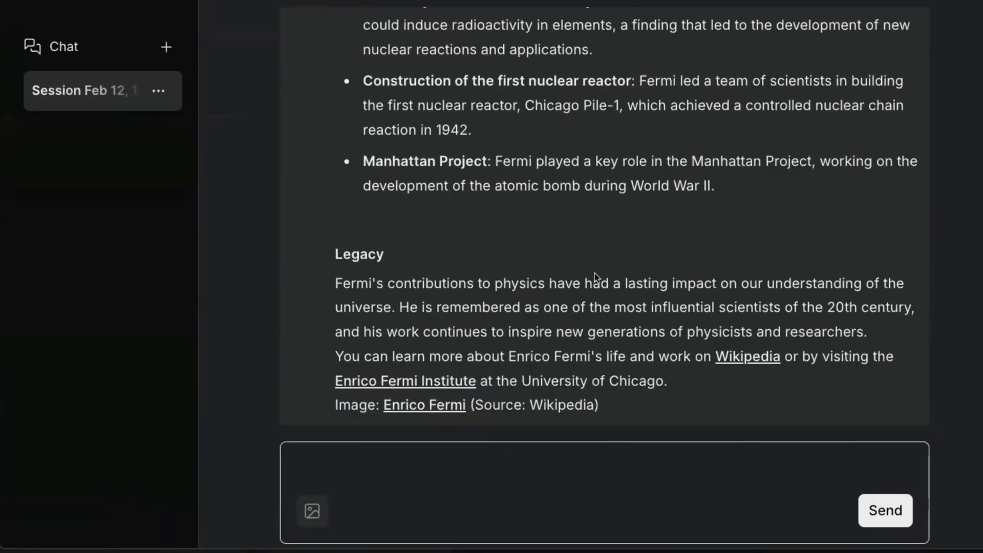
pyautogui.write('Is he a physicist')
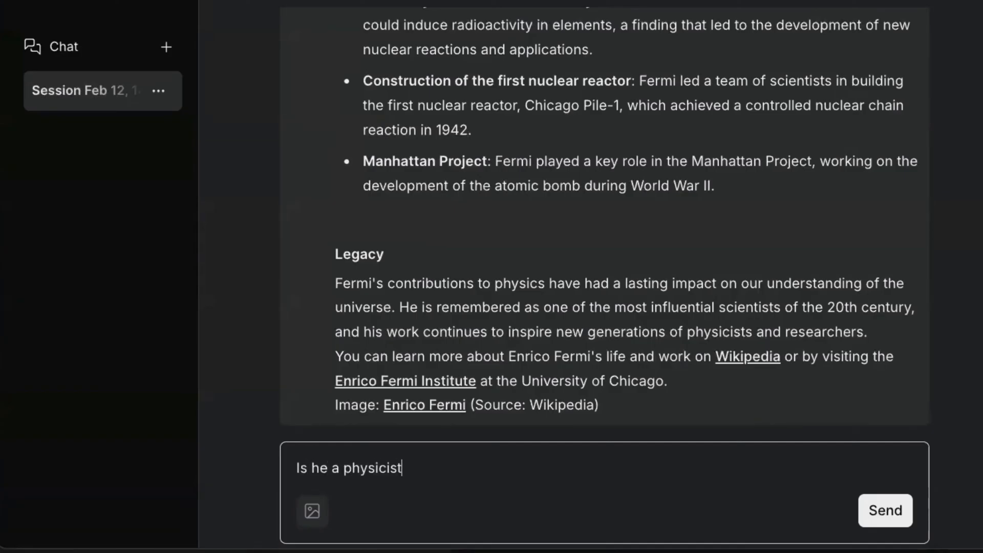
pyautogui.click(885, 510)
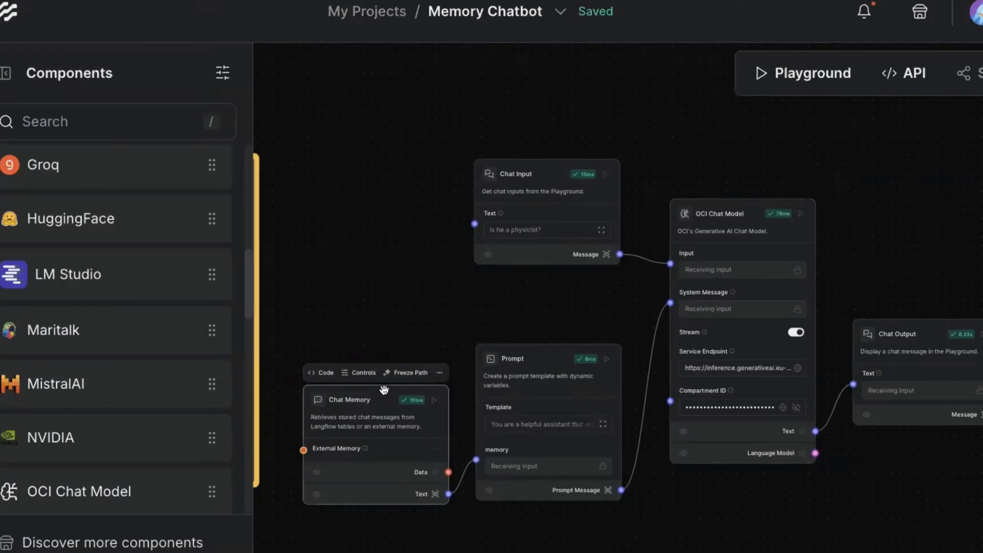
# Step: Leave the Memory Chatbot flow via the top navigation bar
pyautogui.click(366, 12)
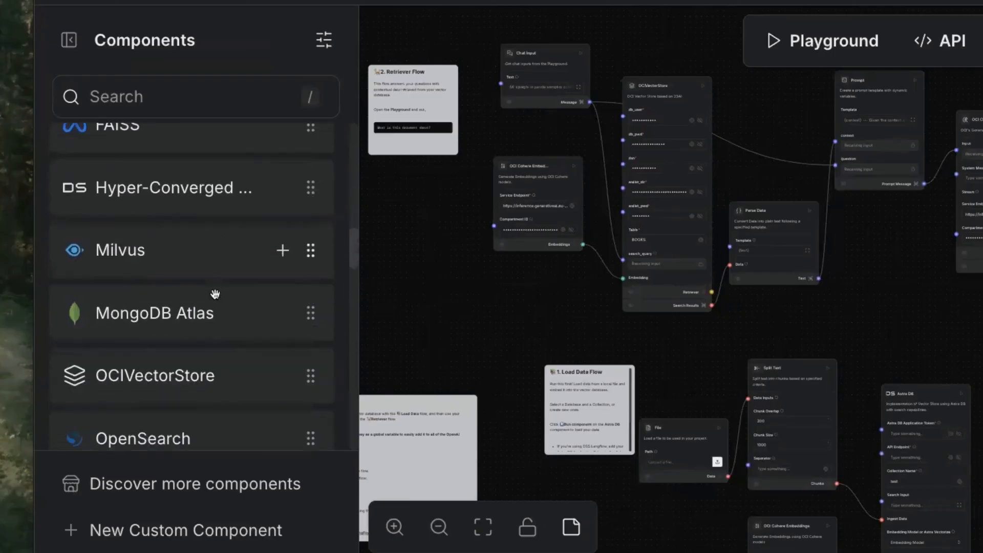
# Step: Scroll past Vector Stores and browse the Embeddings category to OCI Cohere Embeddings
pyautogui.scroll(-3)
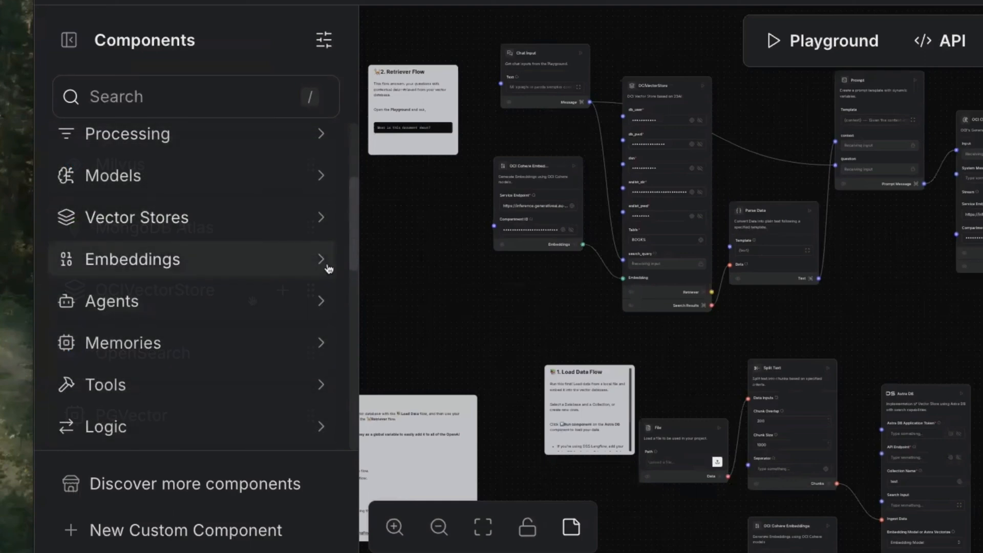
pyautogui.click(131, 259)
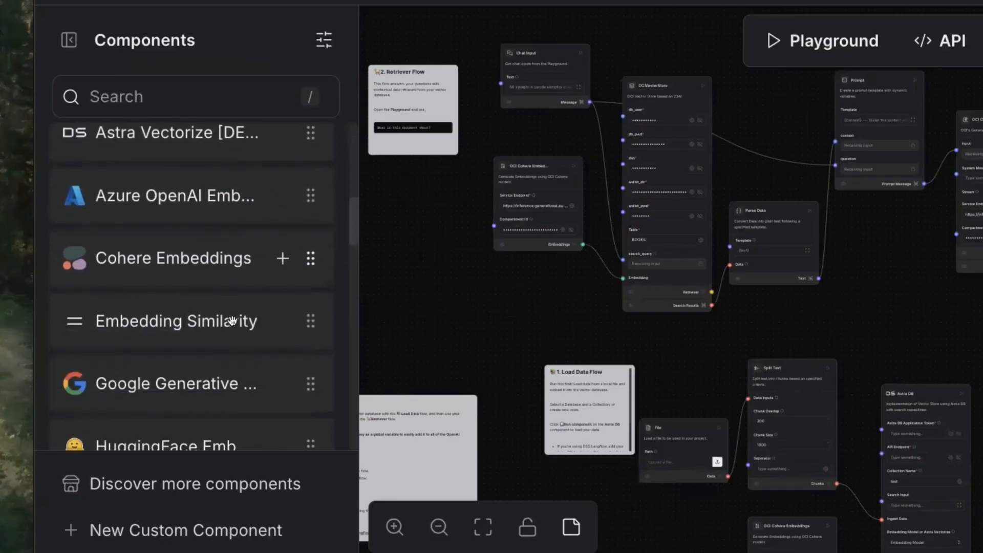
pyautogui.scroll(-3)
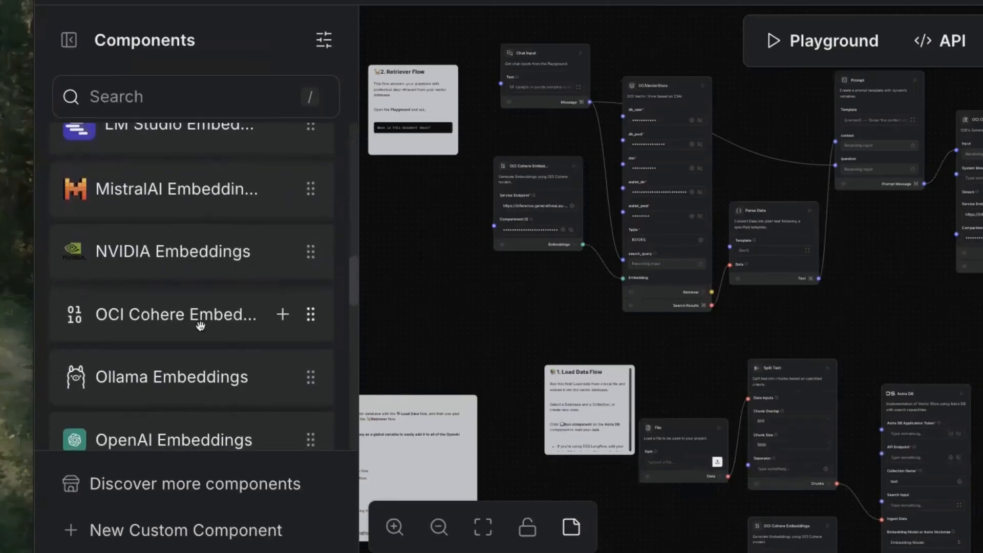
pyautogui.moveTo(200, 314)
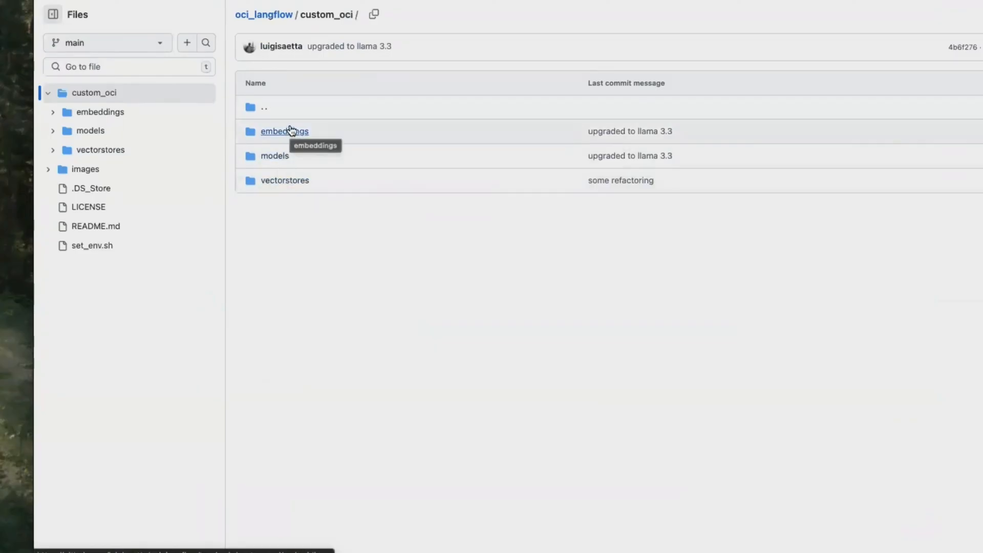
pyautogui.moveTo(287, 160)
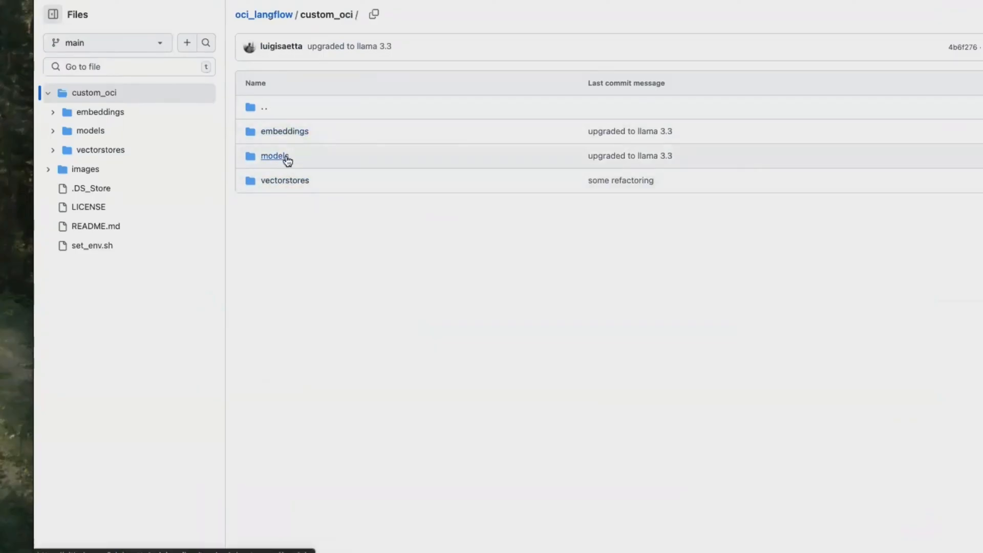